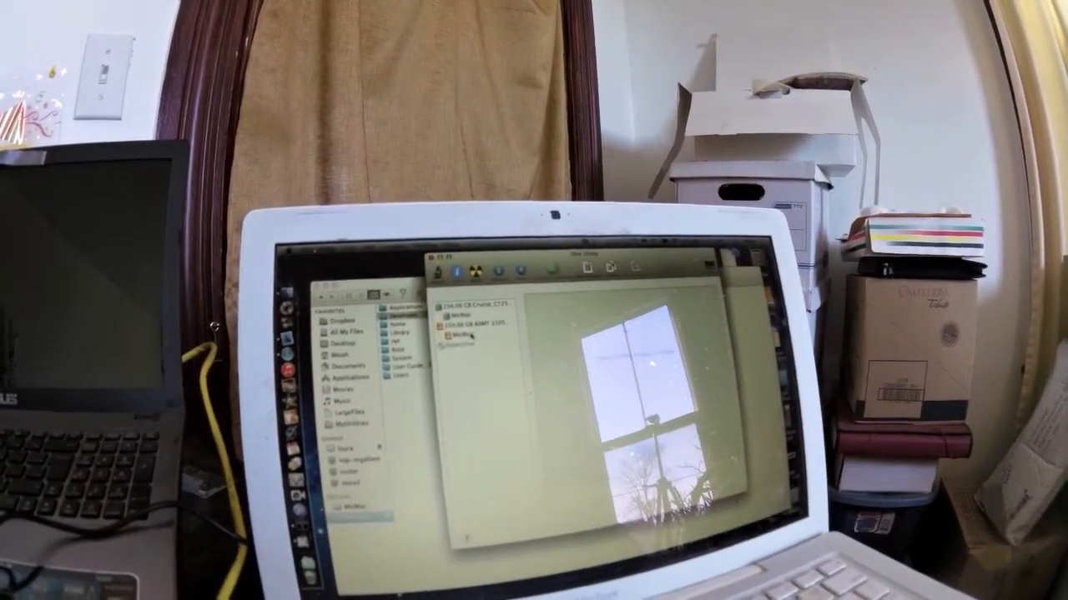
- Select the volume under the 250 GB drive to show its information and First Aid pane
click(466, 333)
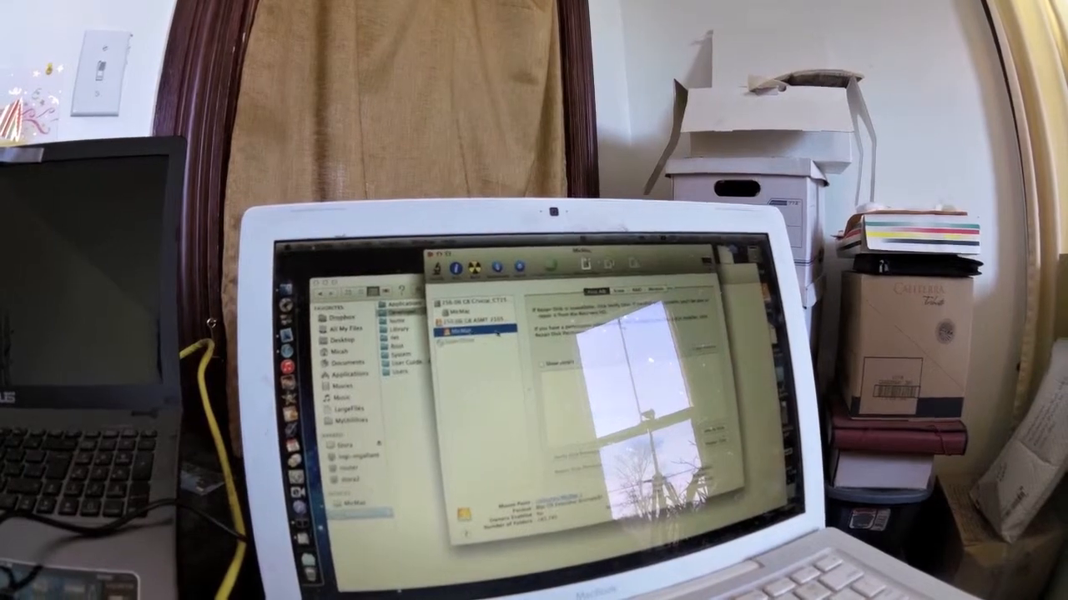